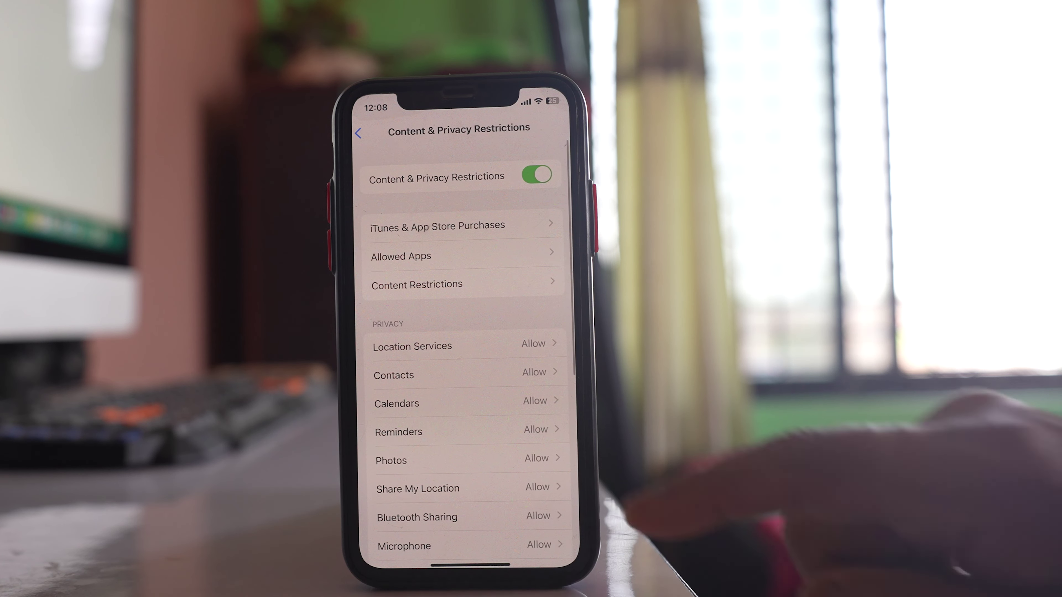
scroll("down", 3)
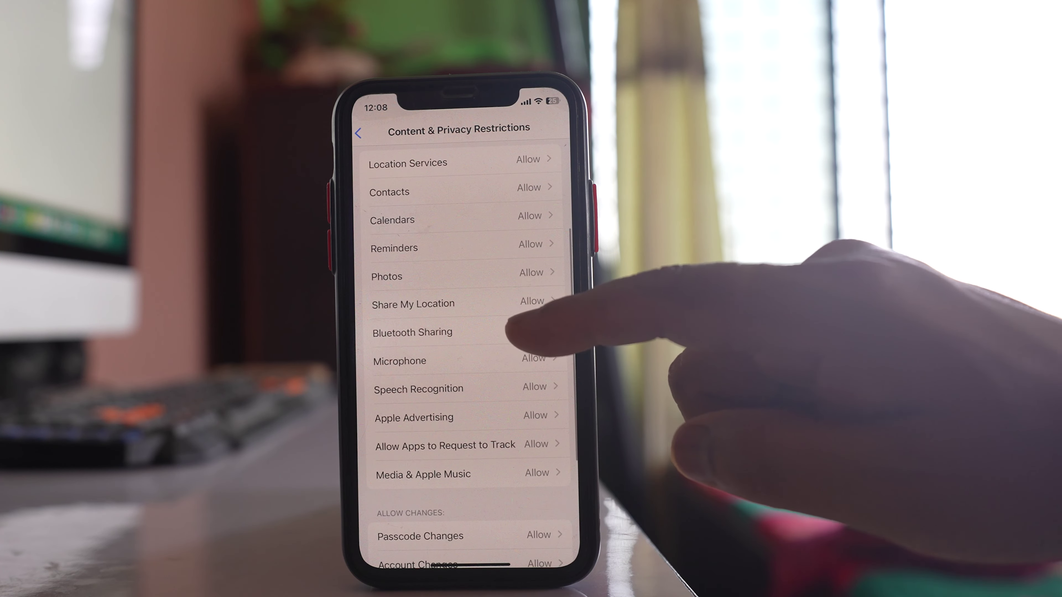